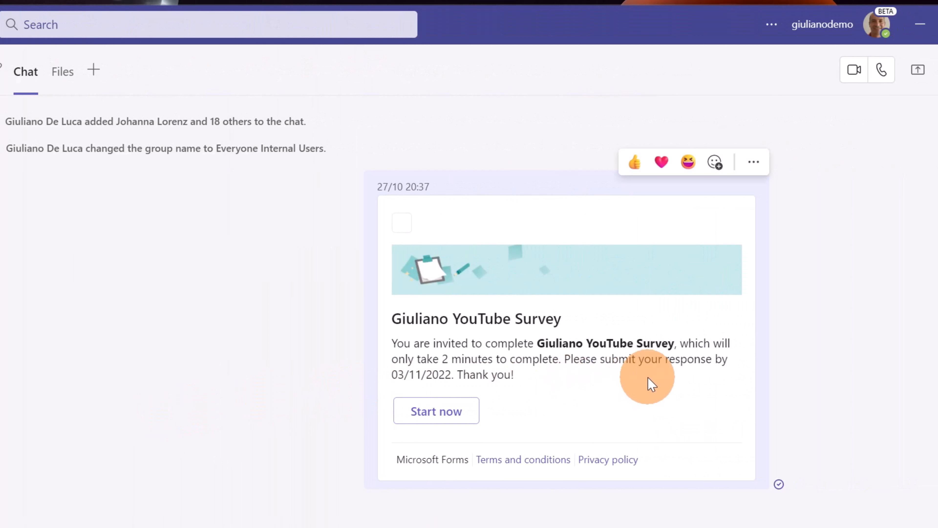
{"action": "mouse_move", "coordinate": [744, 281]}
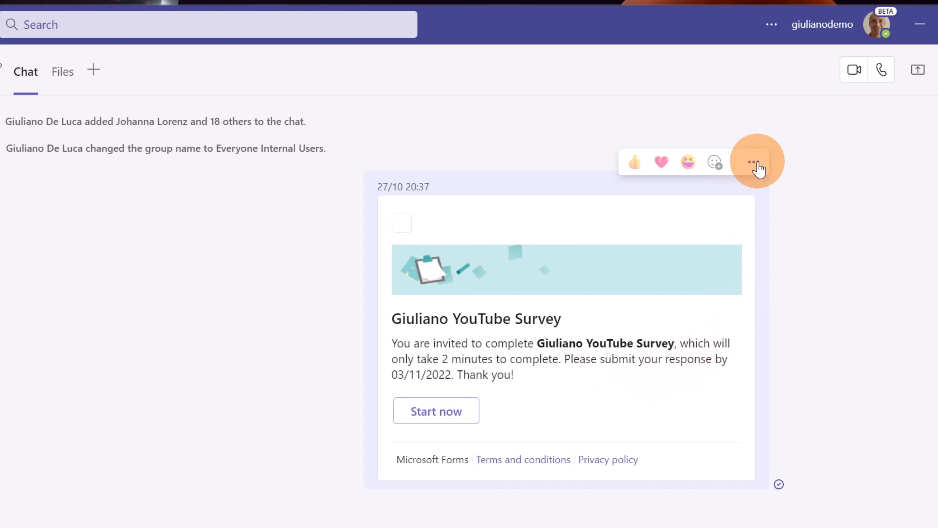
- Show the extended More actions list for the survey invitation message in the group chat
{"action": "left_click", "coordinate": [754, 162]}
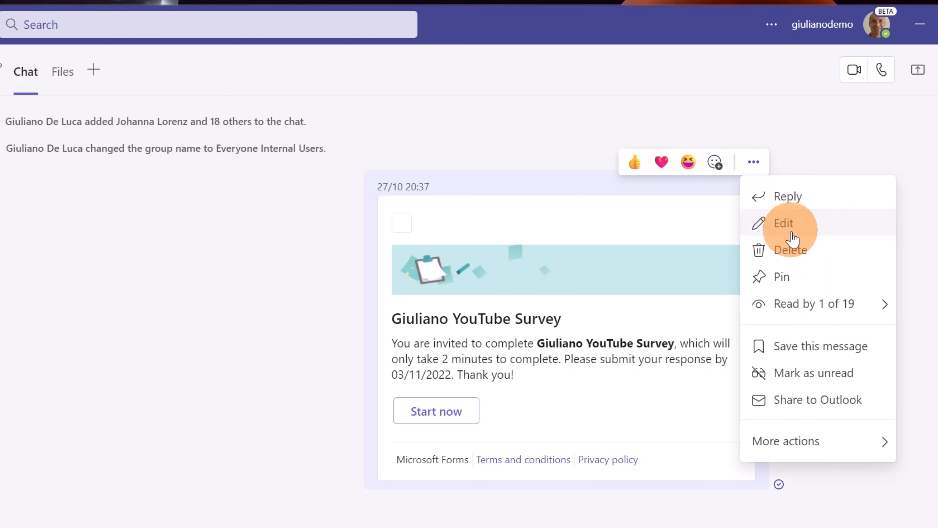
{"action": "left_click", "coordinate": [785, 441]}
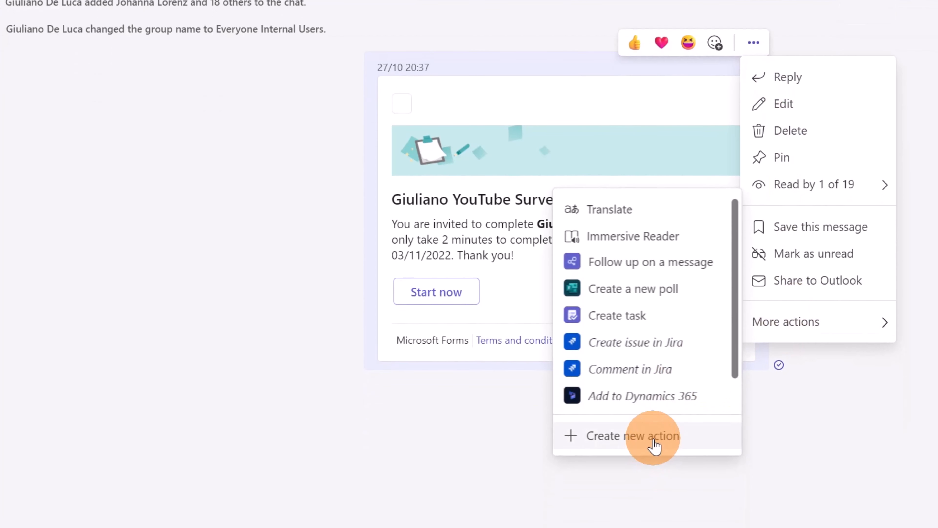
{"action": "mouse_move", "coordinate": [654, 442]}
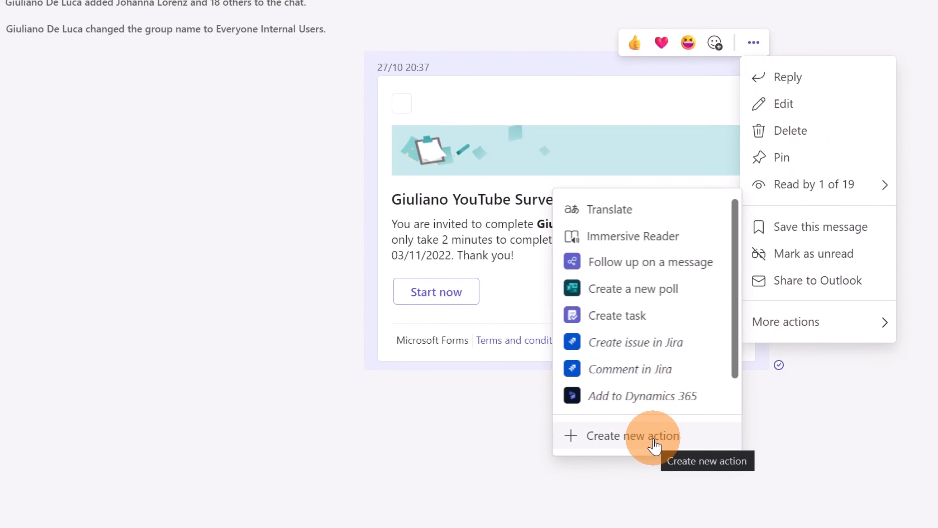
- Create a Follow up on a message workflow named 'Remind me to reply!' and run it
{"action": "left_click", "coordinate": [632, 436]}
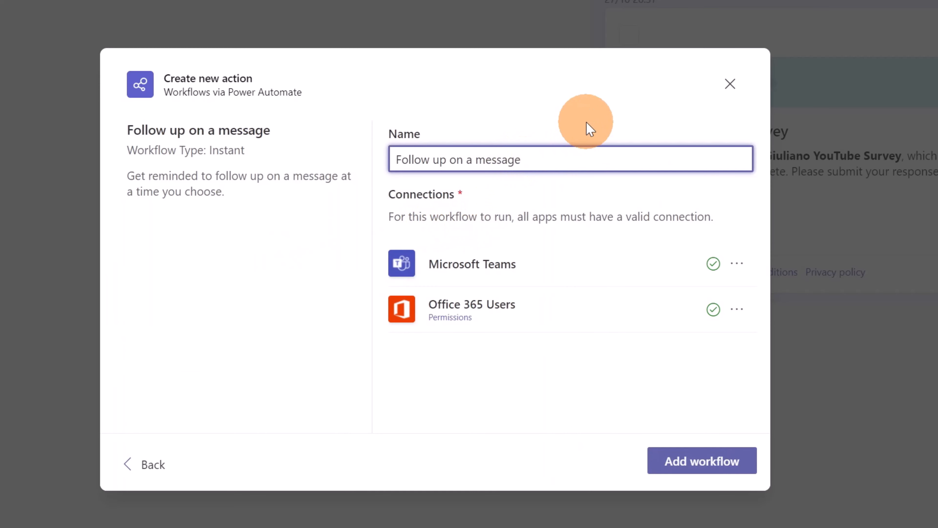
{"action": "type", "text": "Remind me to reply!"}
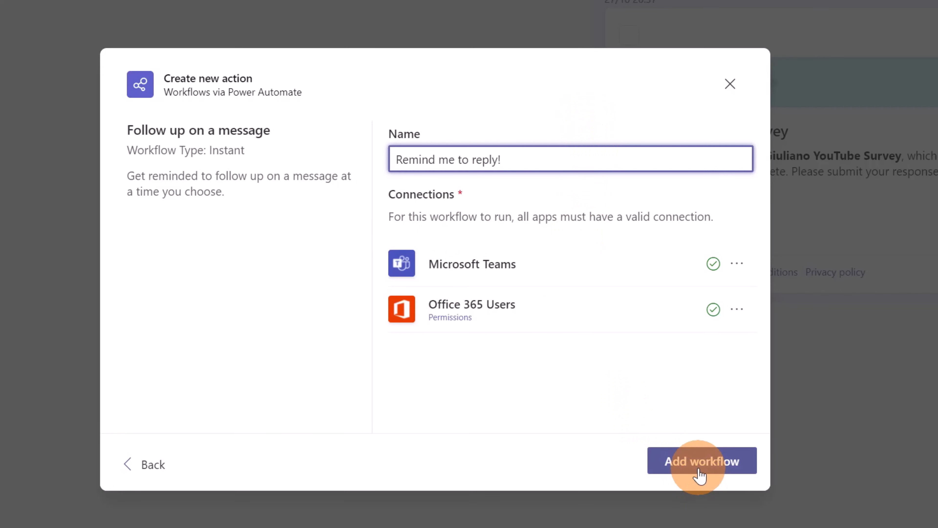
{"action": "left_click", "coordinate": [702, 460]}
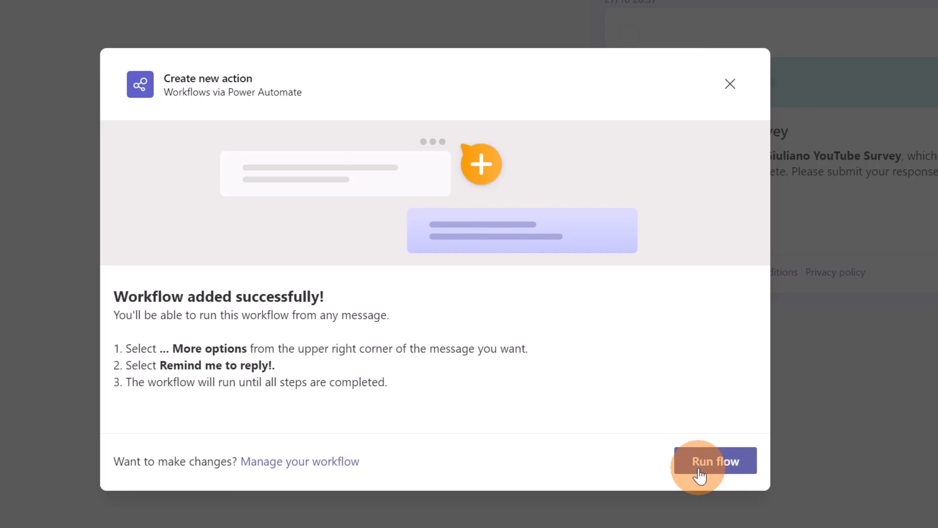
{"action": "left_click", "coordinate": [714, 460]}
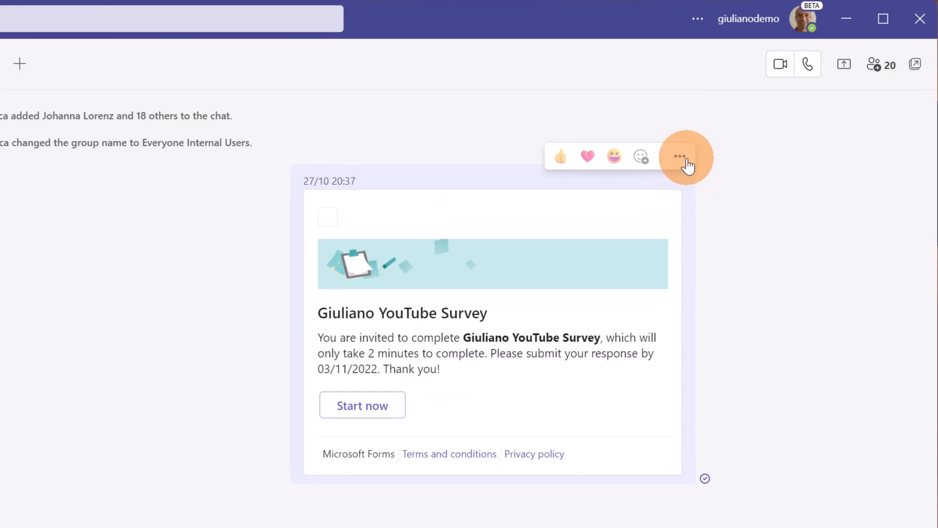
- Launch 'Remind me to reply!' from the survey message's More actions so its reminder form appears
{"action": "left_click", "coordinate": [679, 157]}
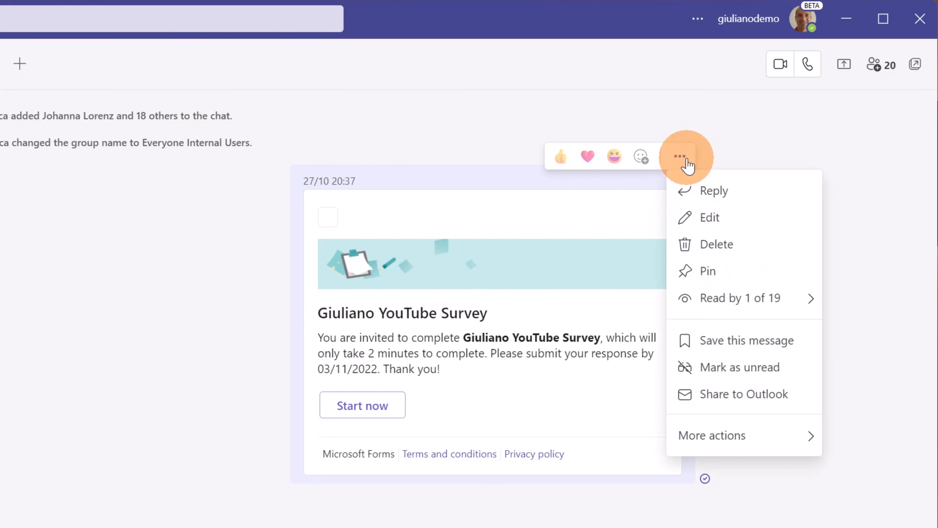
{"action": "left_click", "coordinate": [712, 435]}
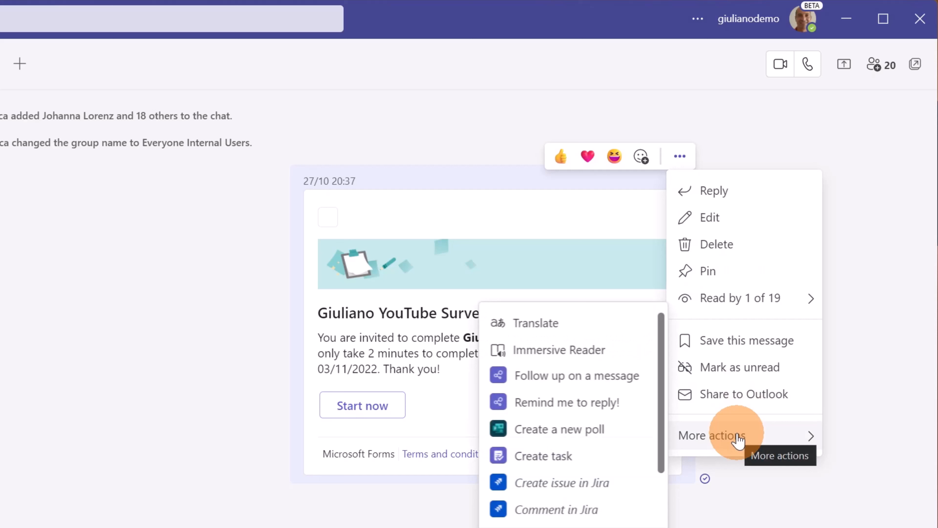
{"action": "mouse_move", "coordinate": [628, 402]}
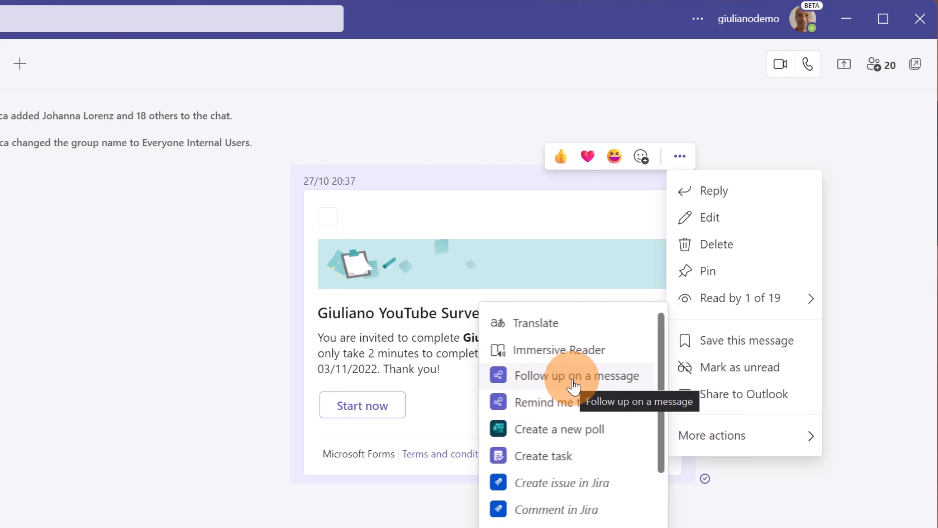
{"action": "mouse_move", "coordinate": [637, 413]}
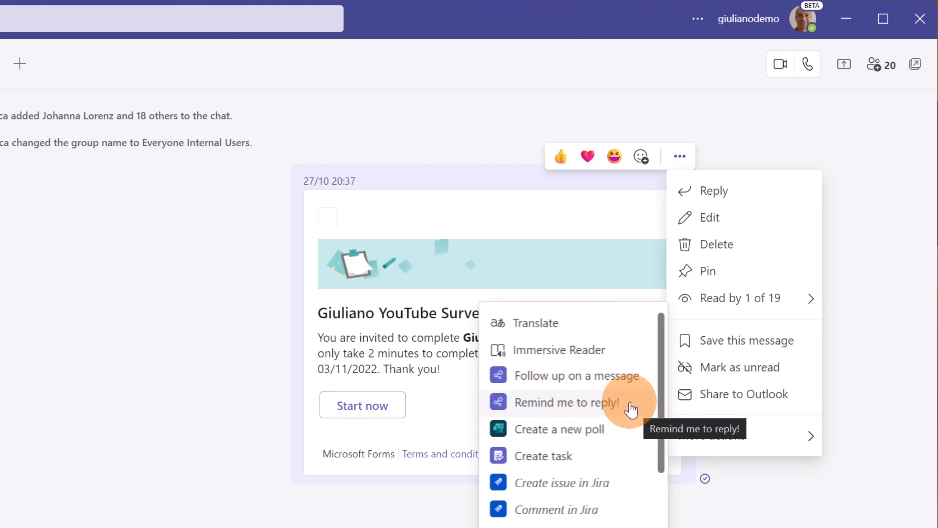
{"action": "left_click", "coordinate": [567, 402]}
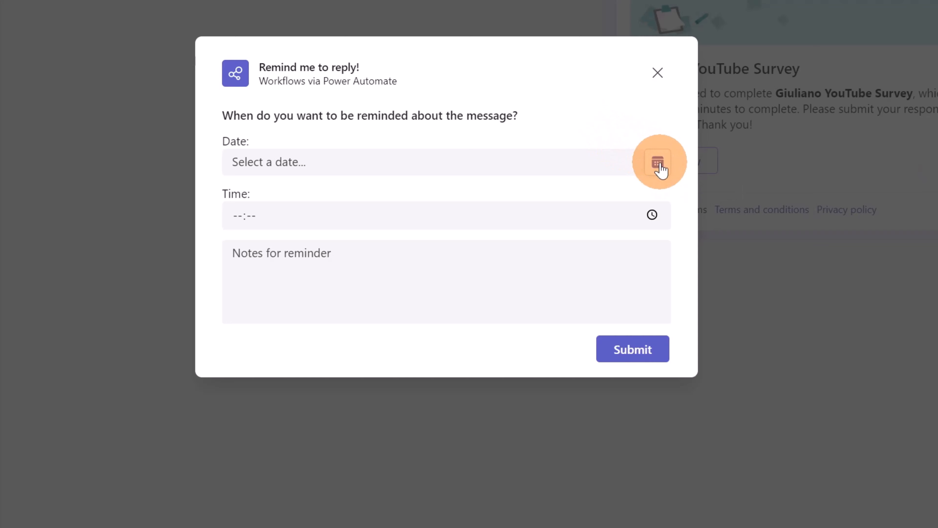
- Submit the reminder for 17 Nov 2022 at 20:42 with the notes left empty
{"action": "left_click", "coordinate": [657, 161]}
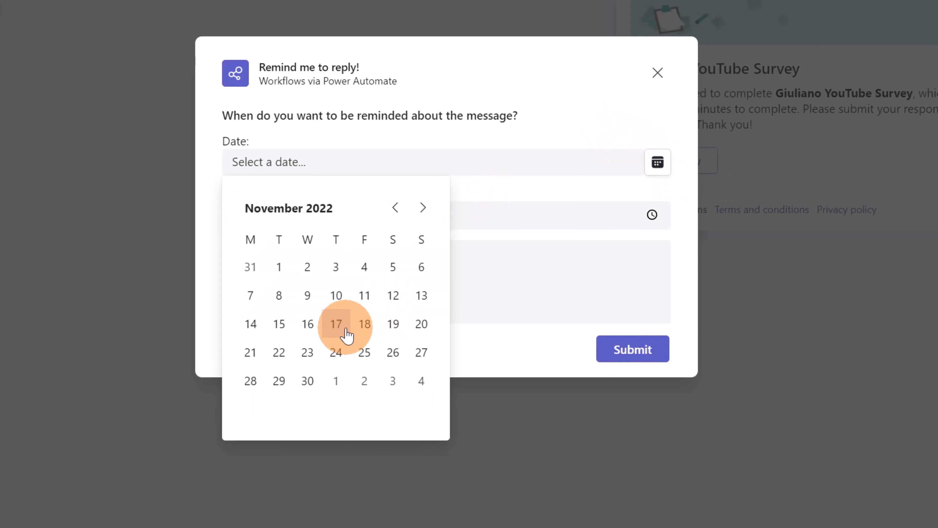
{"action": "left_click", "coordinate": [336, 323]}
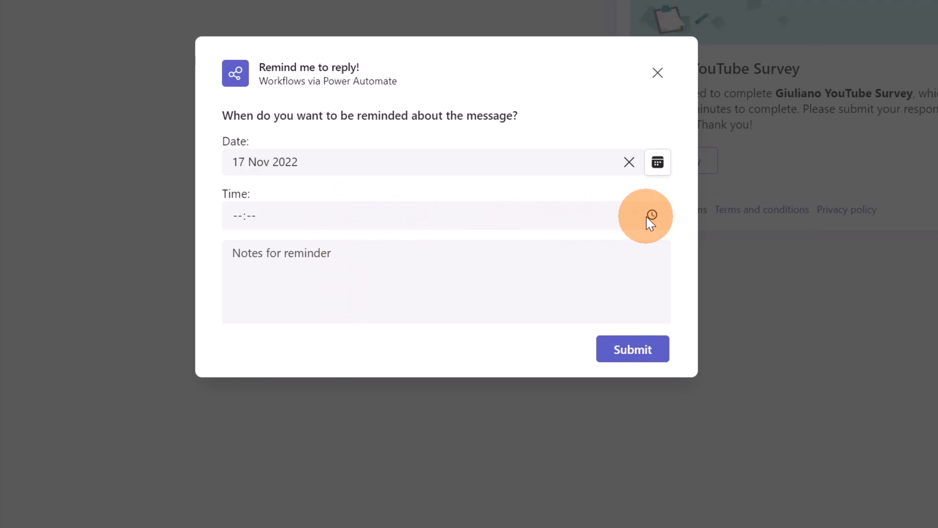
{"action": "left_click", "coordinate": [651, 215]}
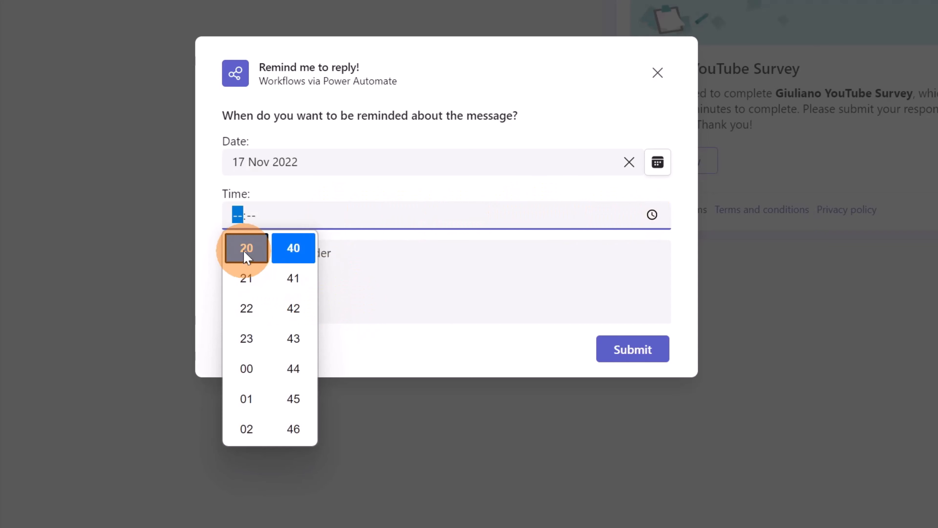
{"action": "left_click", "coordinate": [292, 278]}
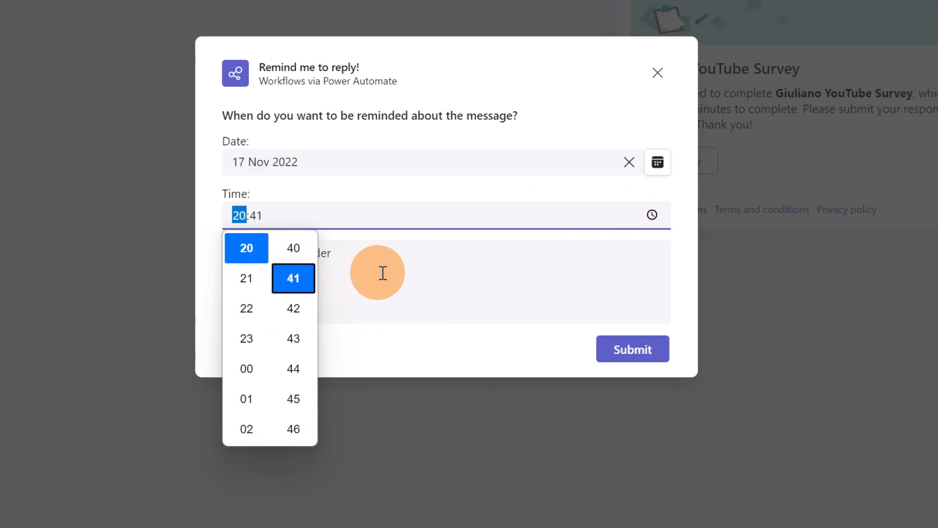
{"action": "left_click", "coordinate": [292, 308]}
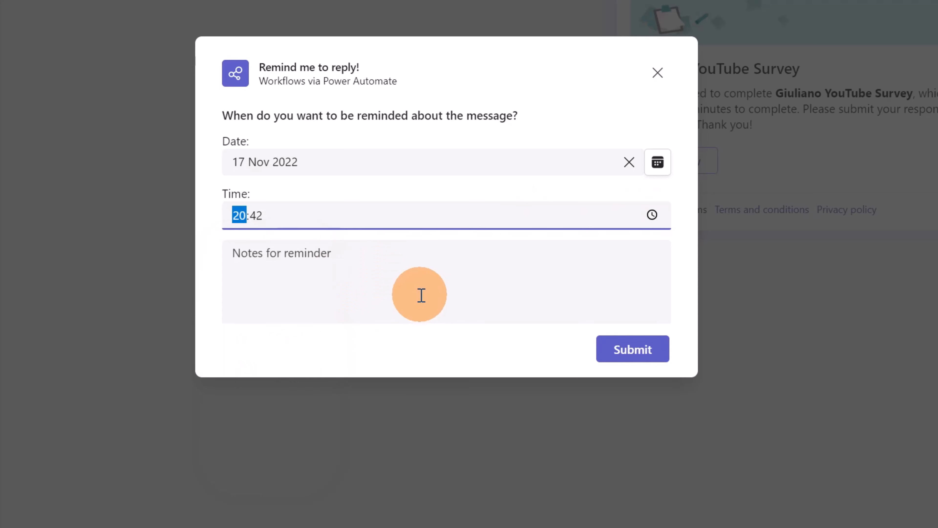
{"action": "left_click", "coordinate": [410, 276]}
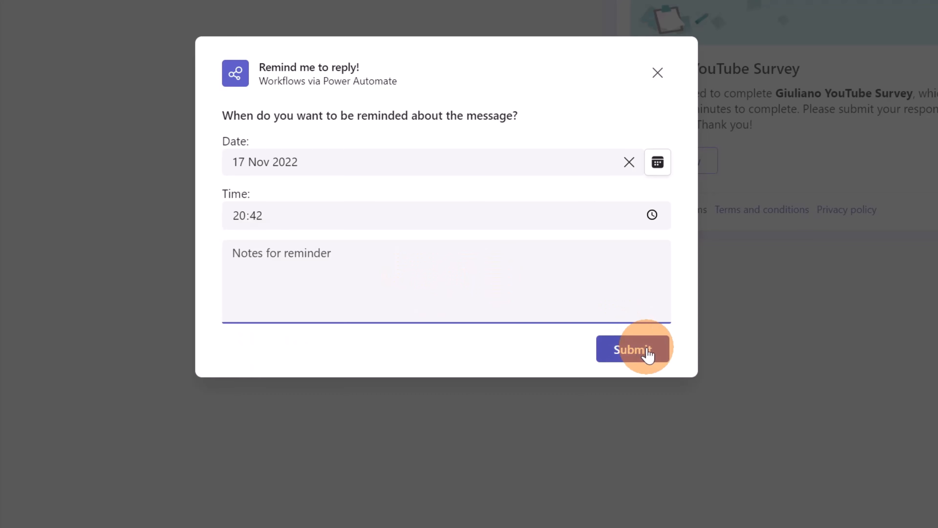
{"action": "left_click", "coordinate": [632, 349]}
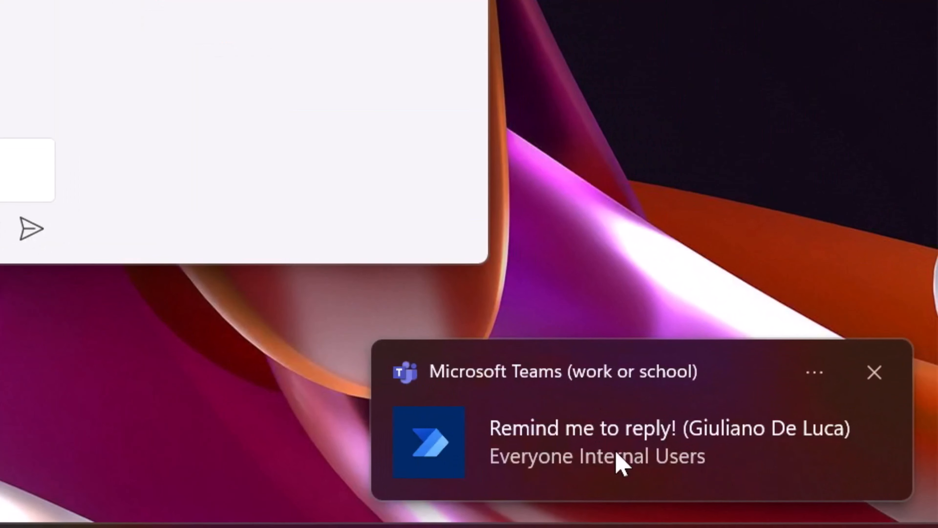
{"action": "left_click", "coordinate": [622, 442]}
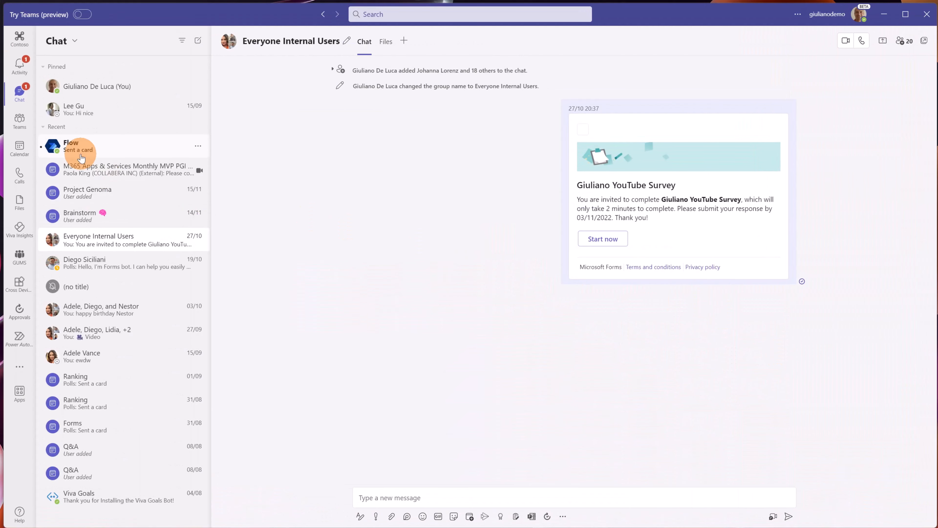
{"action": "left_click", "coordinate": [80, 145]}
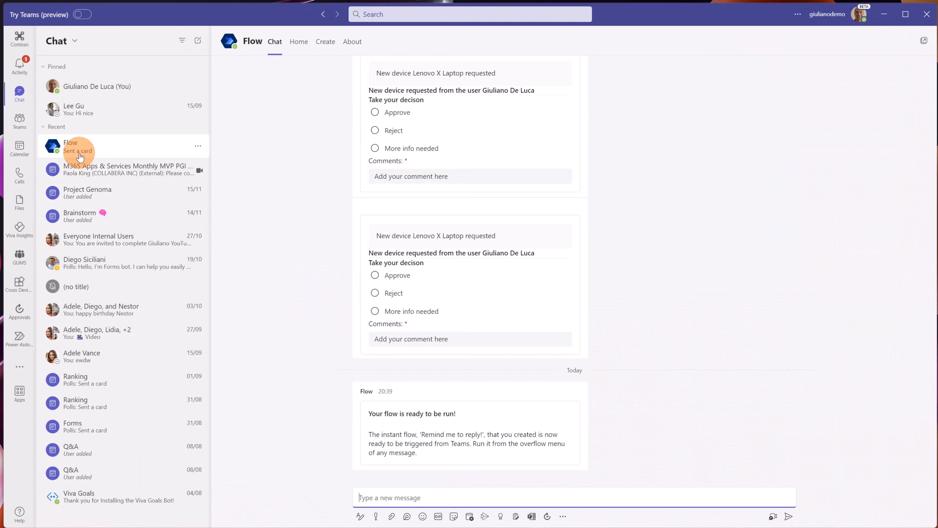
{"action": "scroll", "scroll_direction": "down", "scroll_amount": 3}
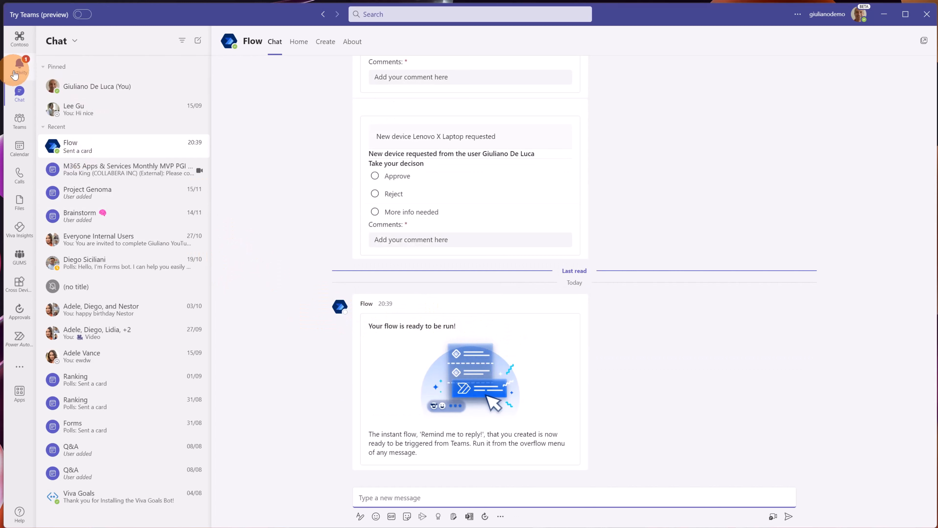
{"action": "left_click", "coordinate": [18, 72]}
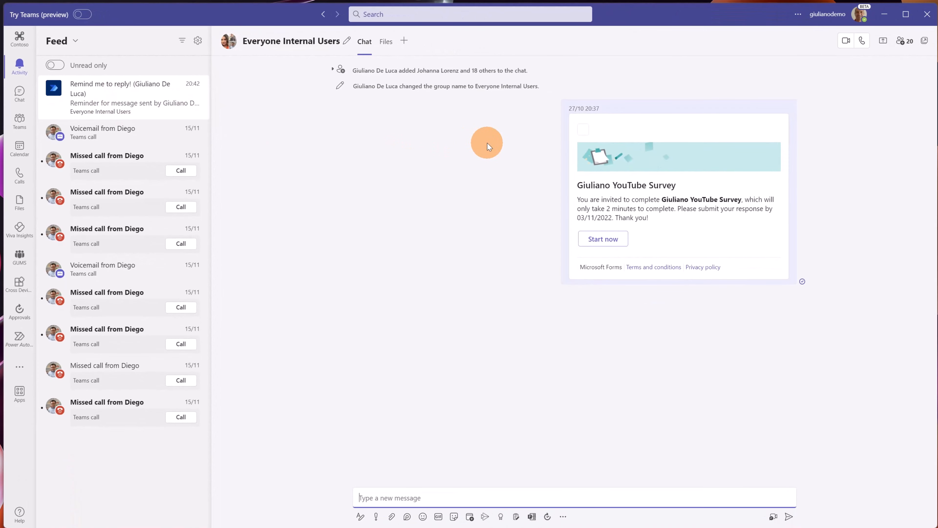
{"action": "mouse_move", "coordinate": [568, 206]}
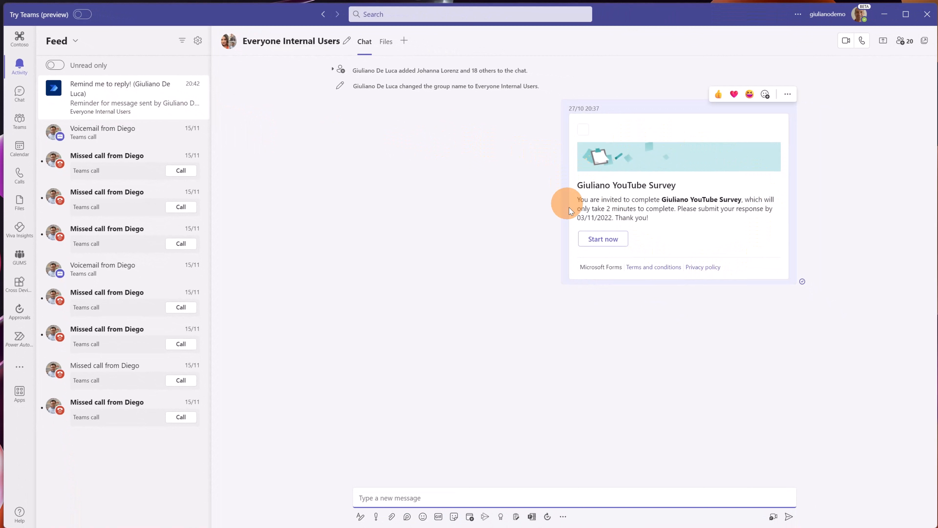
{"action": "mouse_move", "coordinate": [551, 248]}
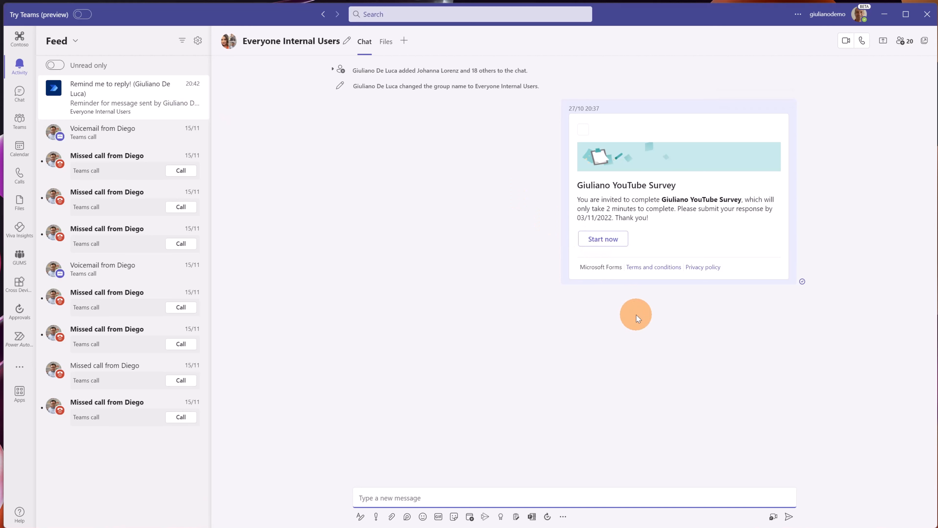
{"action": "mouse_move", "coordinate": [534, 489]}
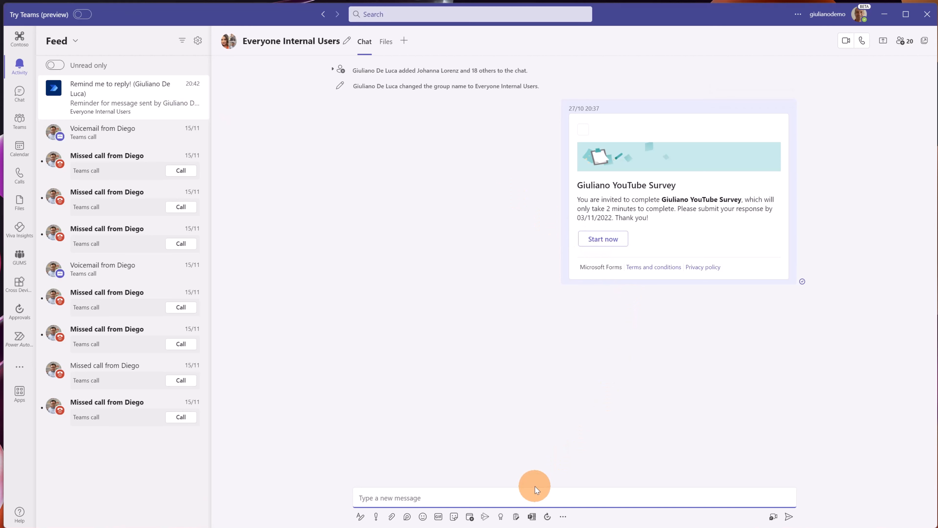
{"action": "mouse_move", "coordinate": [365, 423]}
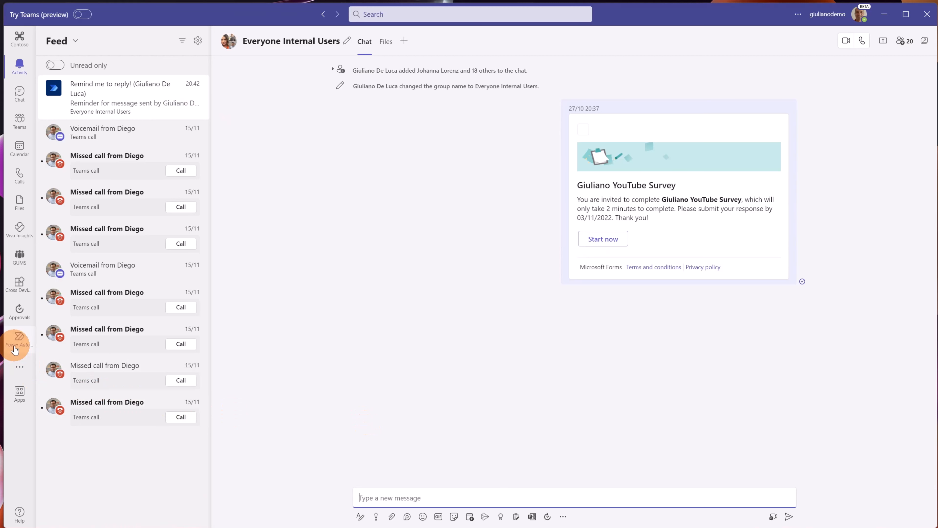
{"action": "left_click", "coordinate": [20, 341]}
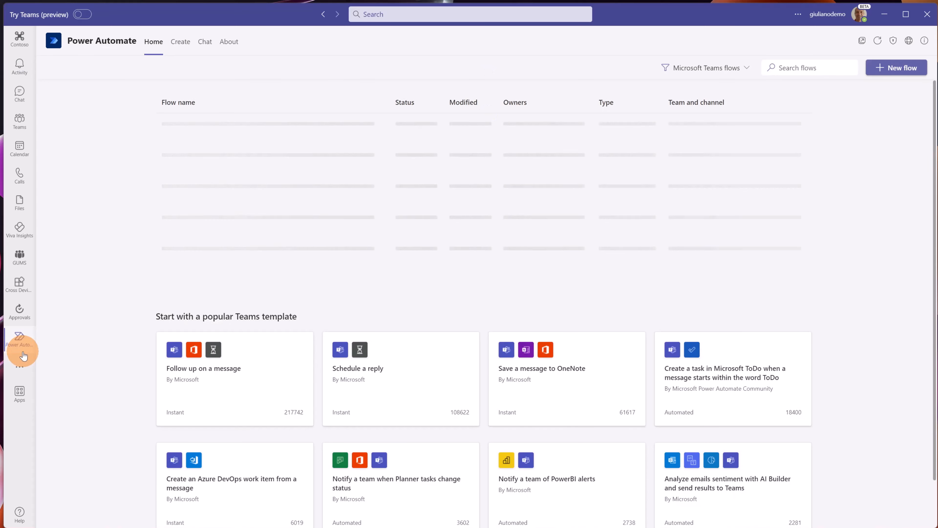
- Go from the Teams sidebar to the Power Automate Home list showing 'Remind me to reply!'
{"action": "left_click", "coordinate": [19, 342]}
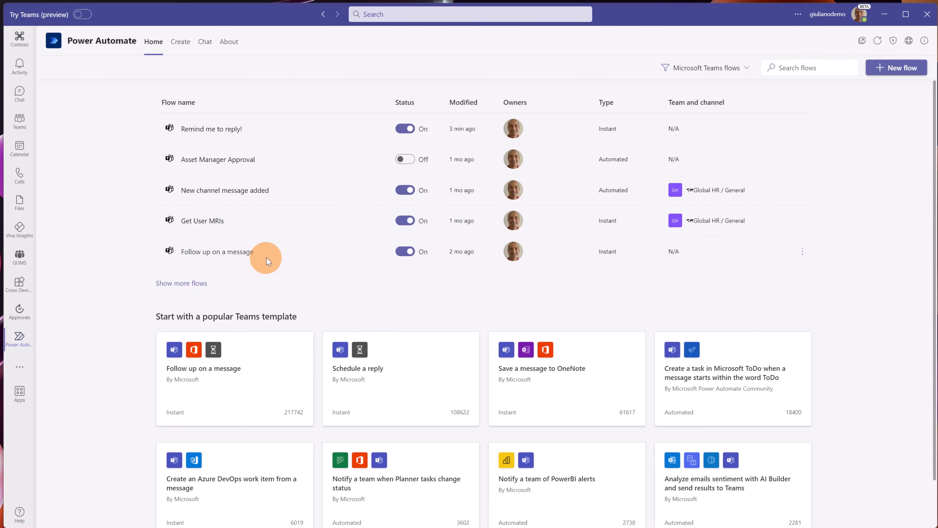
{"action": "mouse_move", "coordinate": [271, 242]}
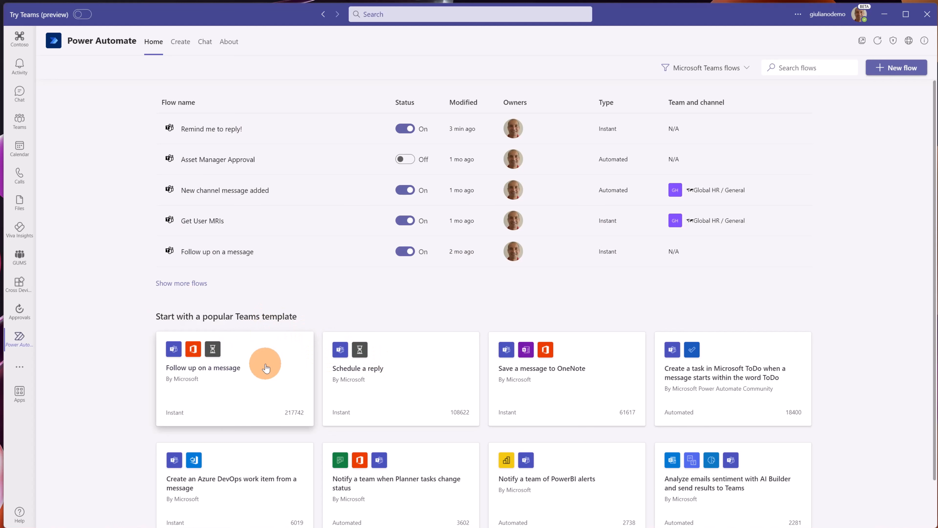
{"action": "mouse_move", "coordinate": [475, 276]}
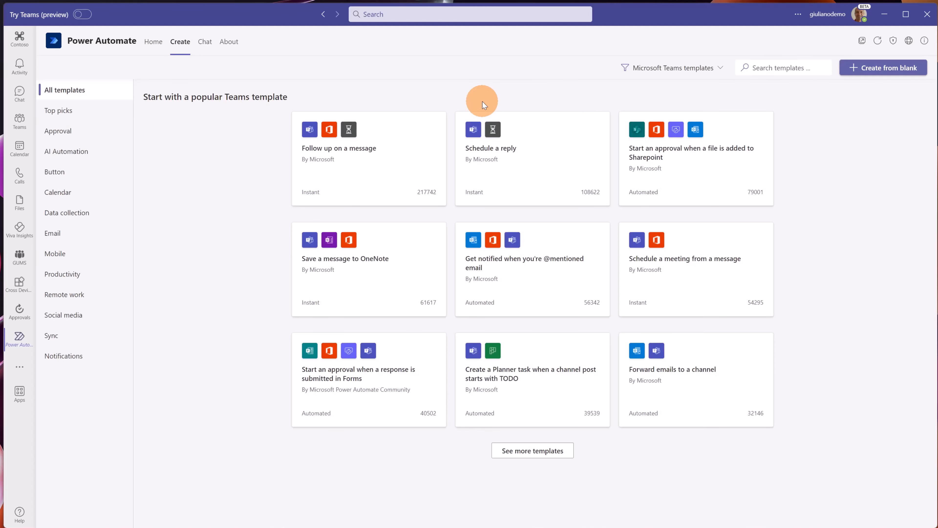
{"action": "mouse_move", "coordinate": [344, 163]}
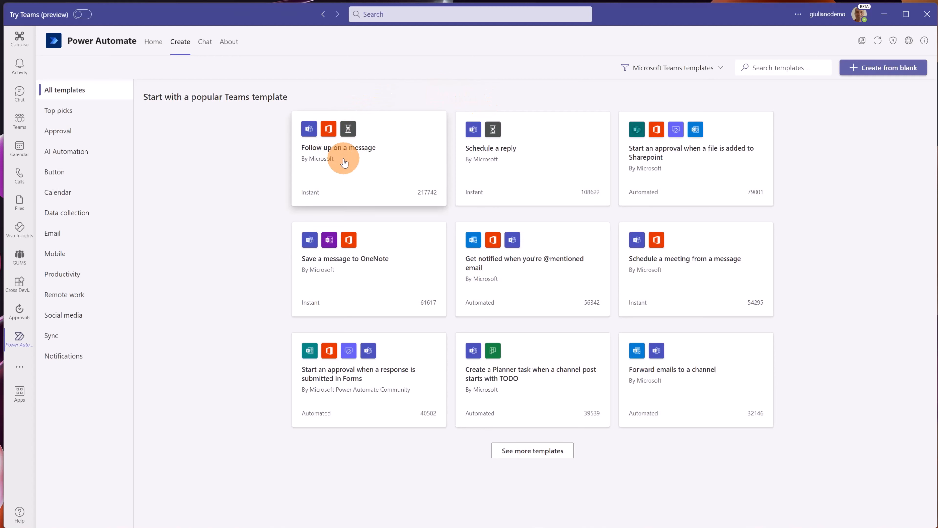
{"action": "mouse_move", "coordinate": [356, 157]}
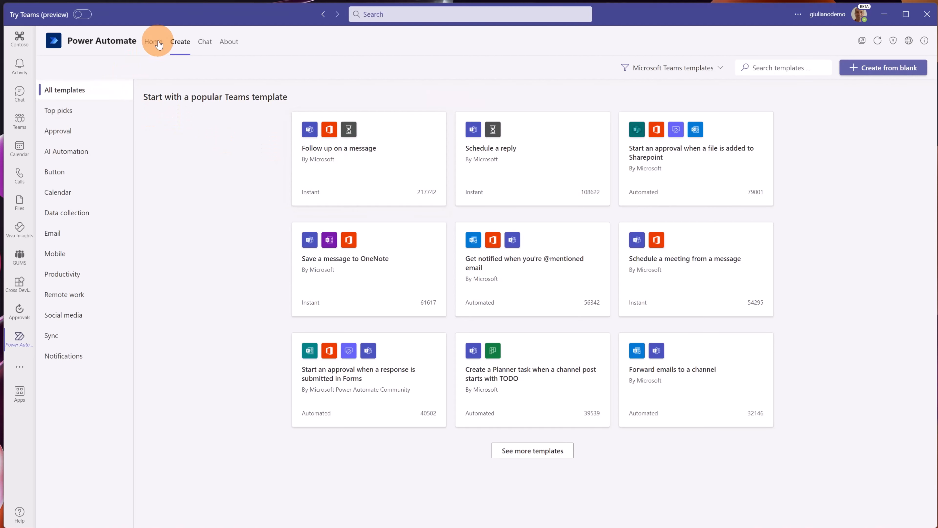
{"action": "left_click", "coordinate": [153, 41]}
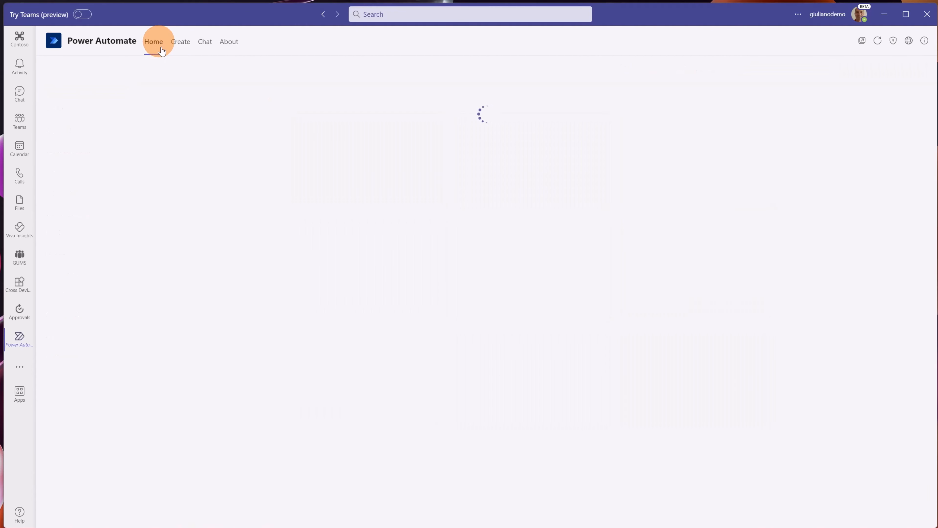
{"action": "left_click", "coordinate": [152, 41]}
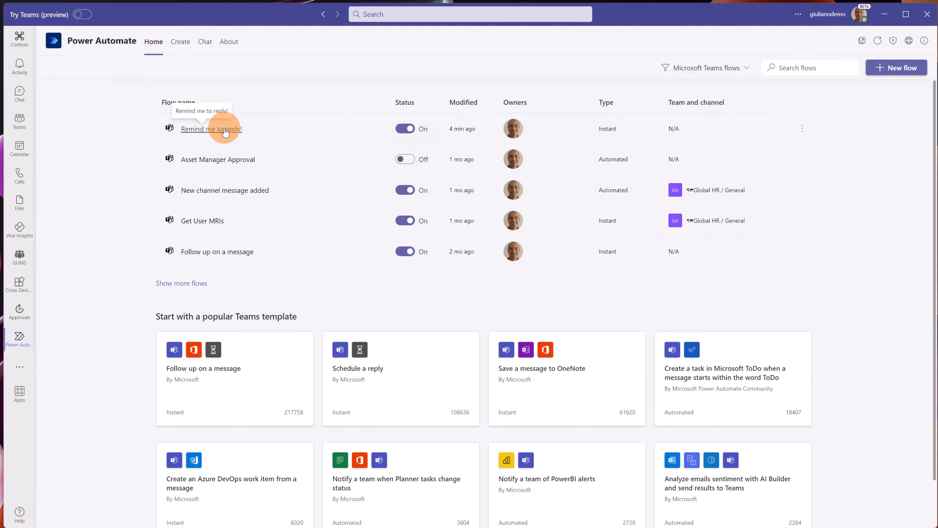
- Edit 'Remind me to reply!' and expand its Initialize variable steps and Condition 3
{"action": "left_click", "coordinate": [802, 129]}
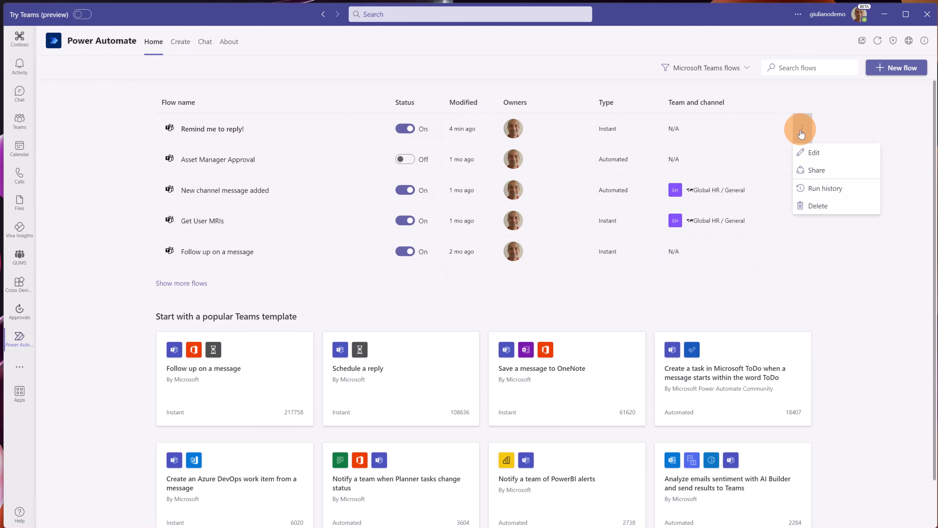
{"action": "left_click", "coordinate": [814, 153]}
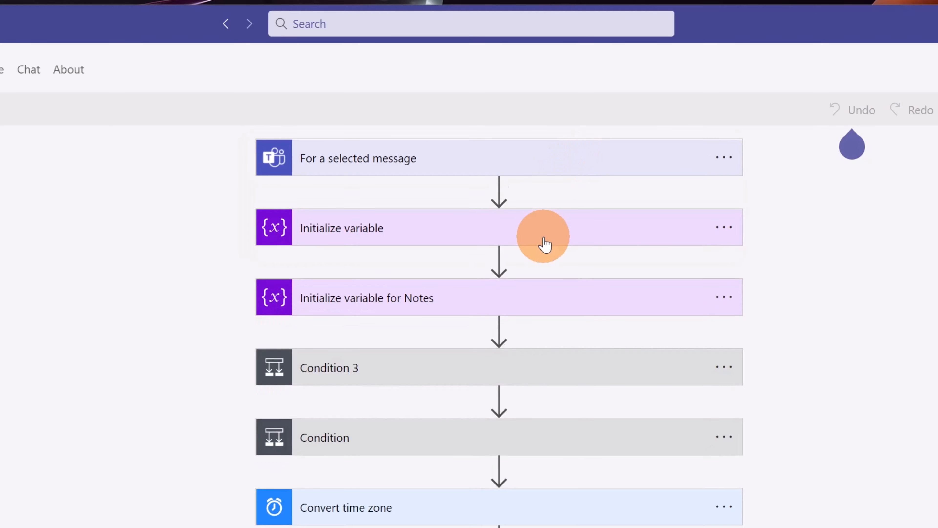
{"action": "left_click", "coordinate": [544, 234]}
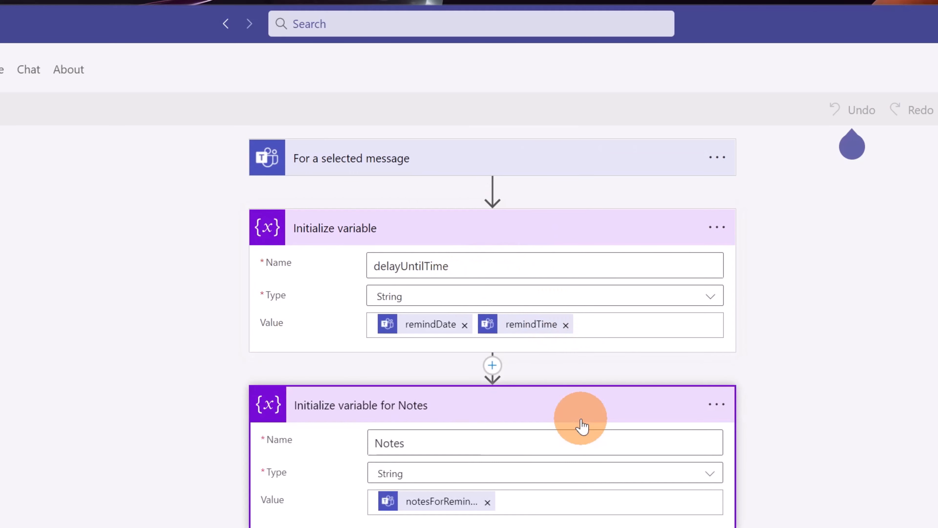
{"action": "scroll", "scroll_direction": "down", "scroll_amount": 3}
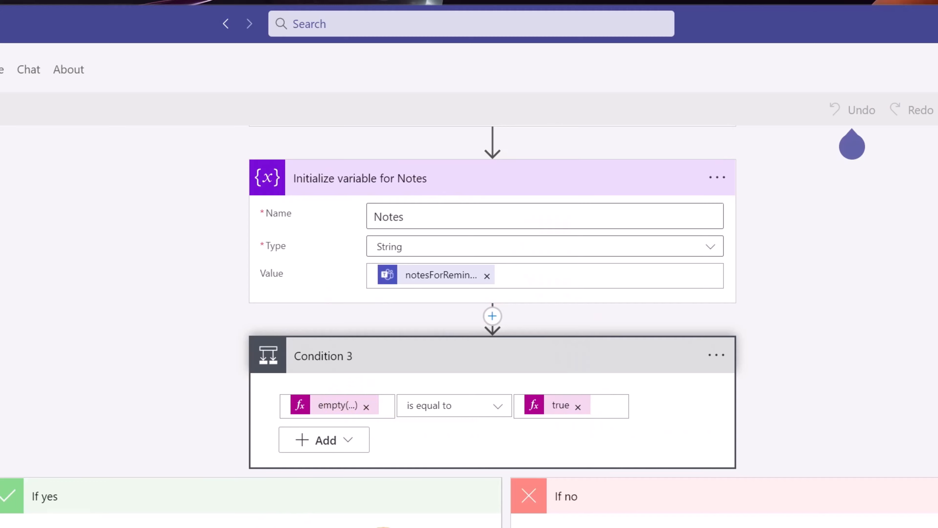
- Expand the Convert time zone and Get my profile (V2) steps to review their settings
{"action": "scroll", "scroll_direction": "down", "scroll_amount": 3}
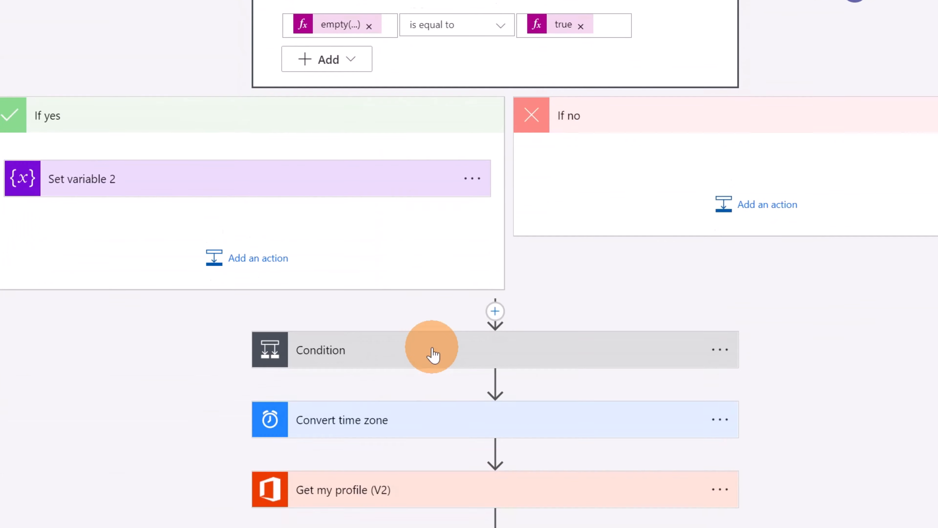
{"action": "scroll", "scroll_direction": "down", "scroll_amount": 3}
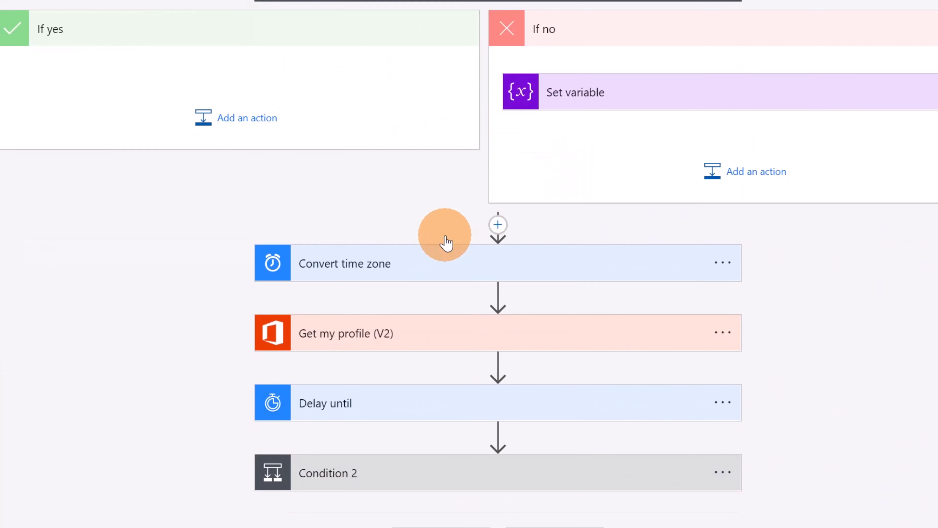
{"action": "left_click", "coordinate": [344, 263]}
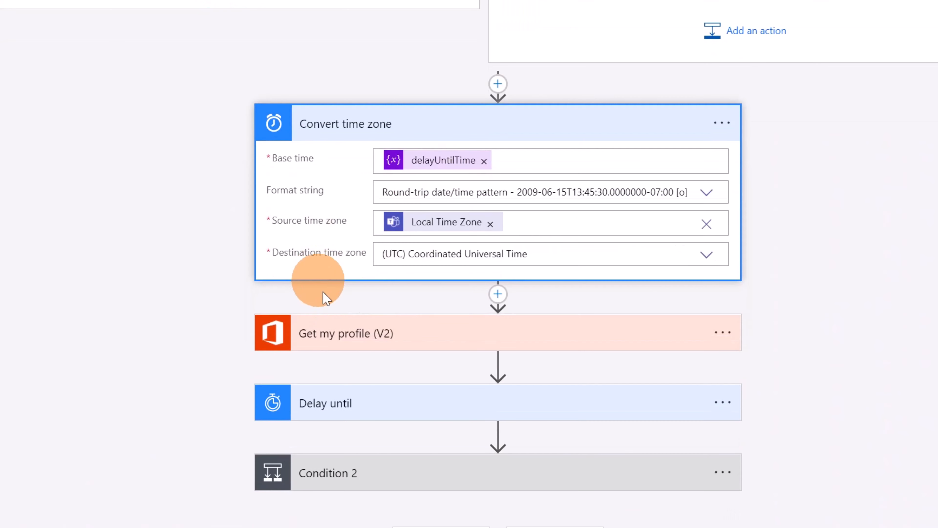
{"action": "left_click", "coordinate": [346, 332]}
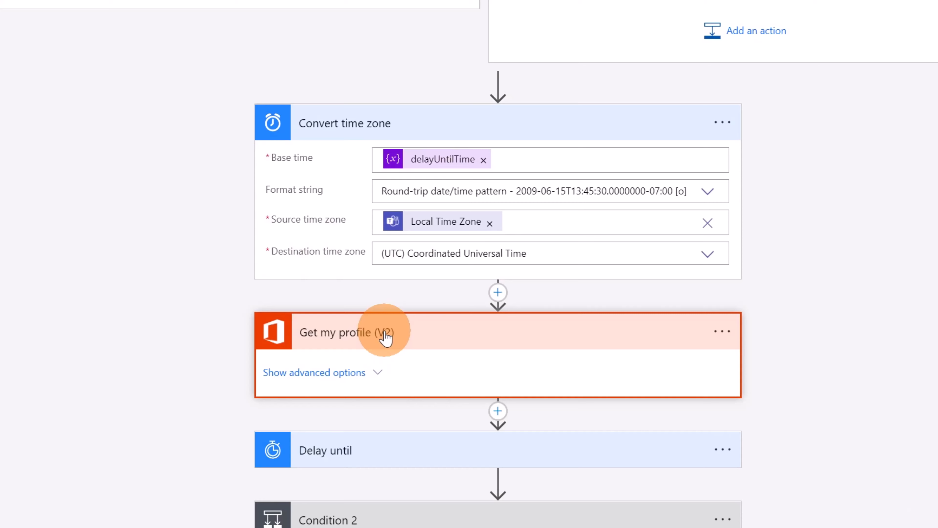
{"action": "mouse_move", "coordinate": [368, 450]}
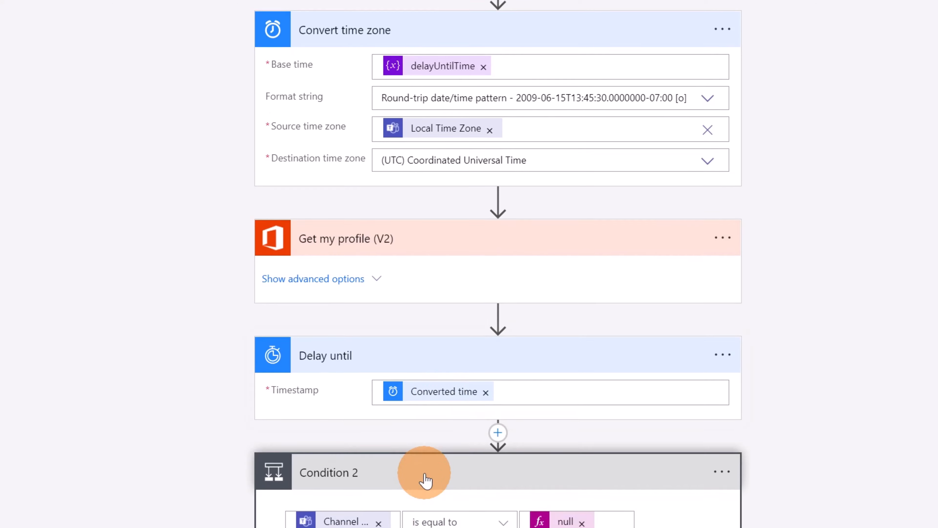
- Expand the Delay until, Condition 2 and Post a feed notification steps further down
{"action": "scroll", "scroll_direction": "down", "scroll_amount": 3}
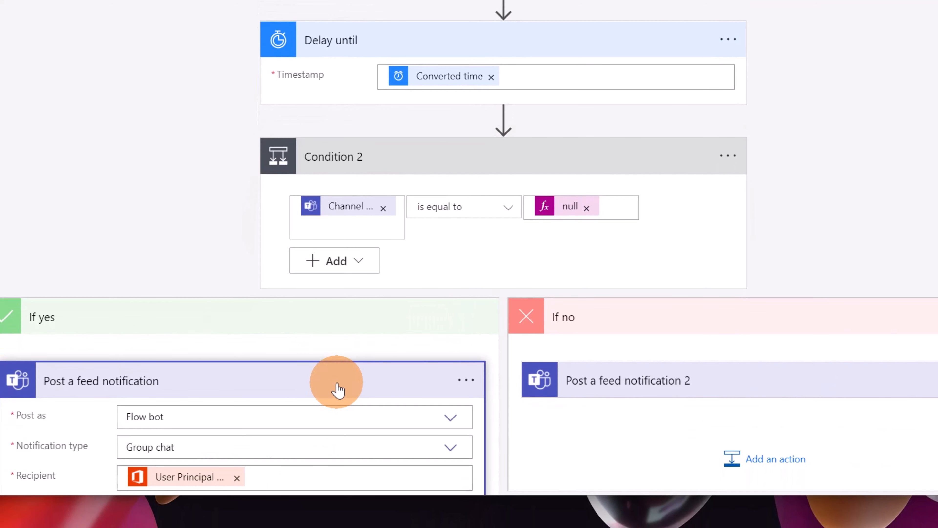
{"action": "left_click", "coordinate": [626, 381]}
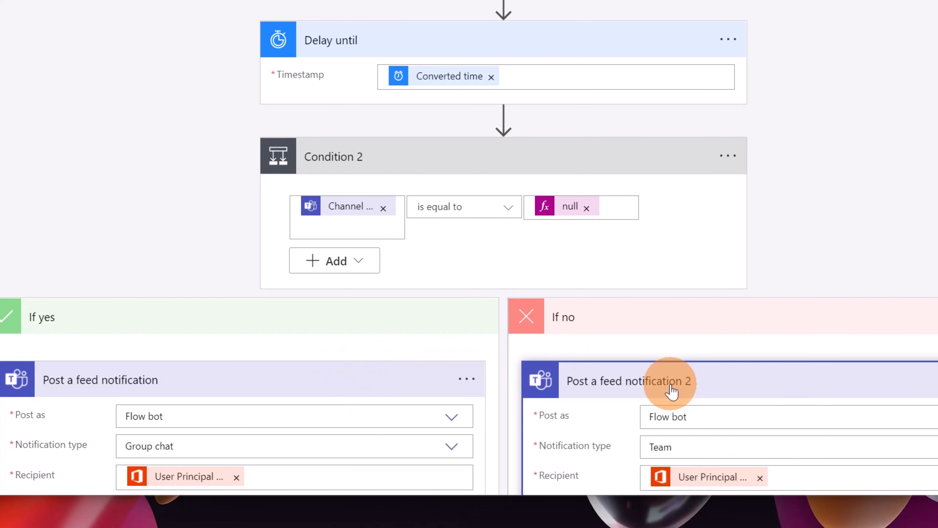
{"action": "scroll", "scroll_direction": "down", "scroll_amount": 3}
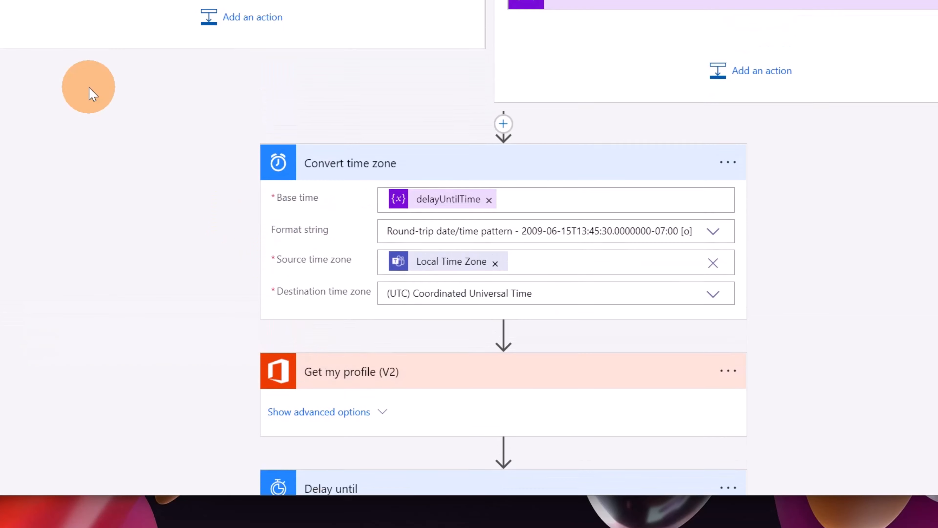